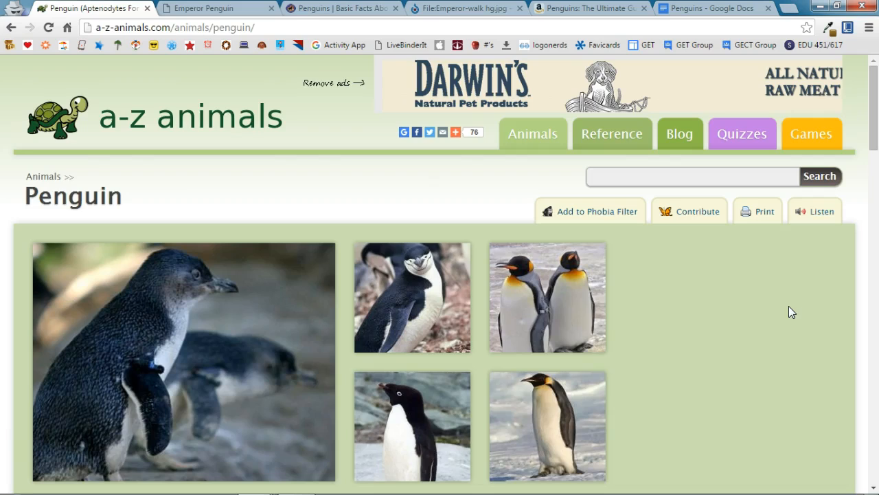
- Launch the Cite This For Me extension on the A-Z Animals penguin page for an MLA website citation
scroll(down, 3)
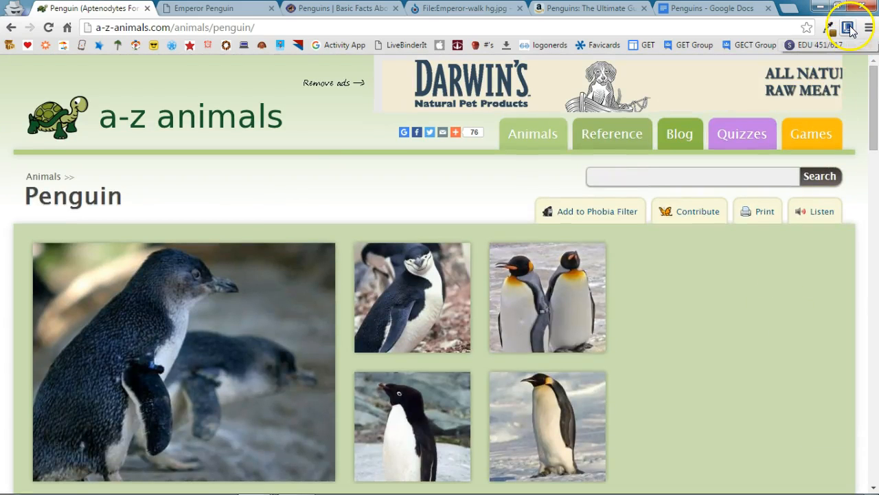
click(846, 27)
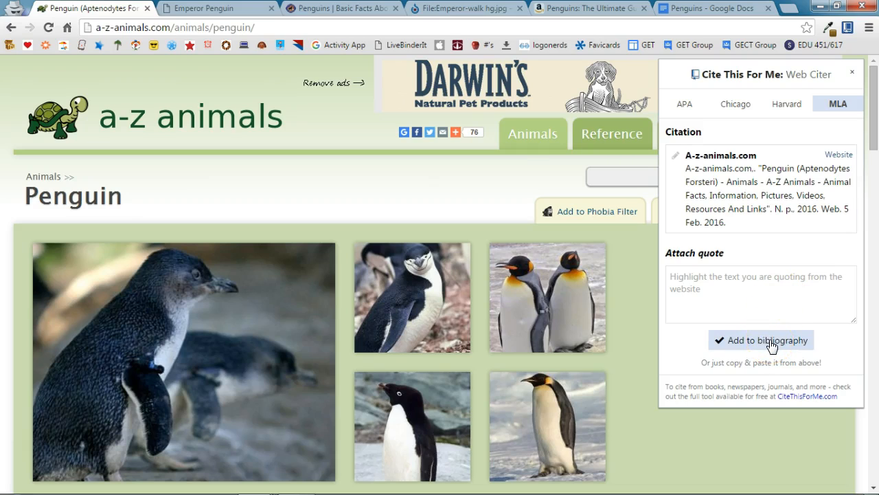
- Add the reviewed A-Z Animals penguin website citation as the bibliography's first reference
click(767, 341)
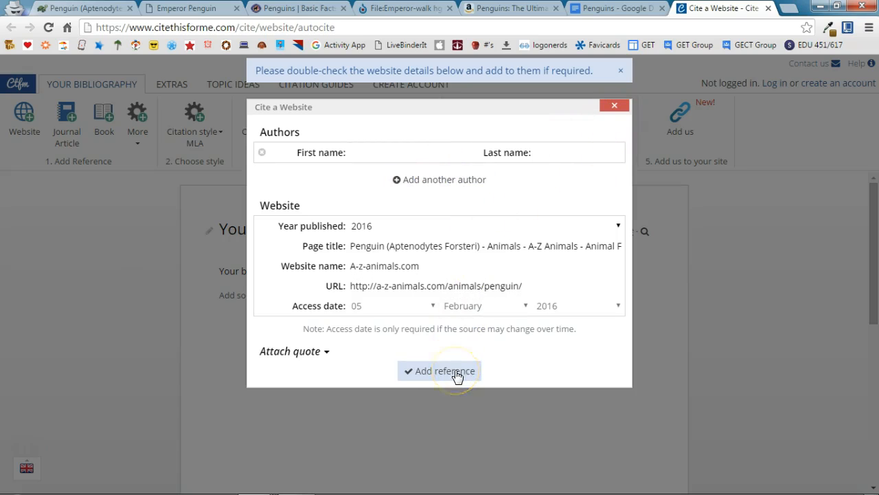
click(439, 371)
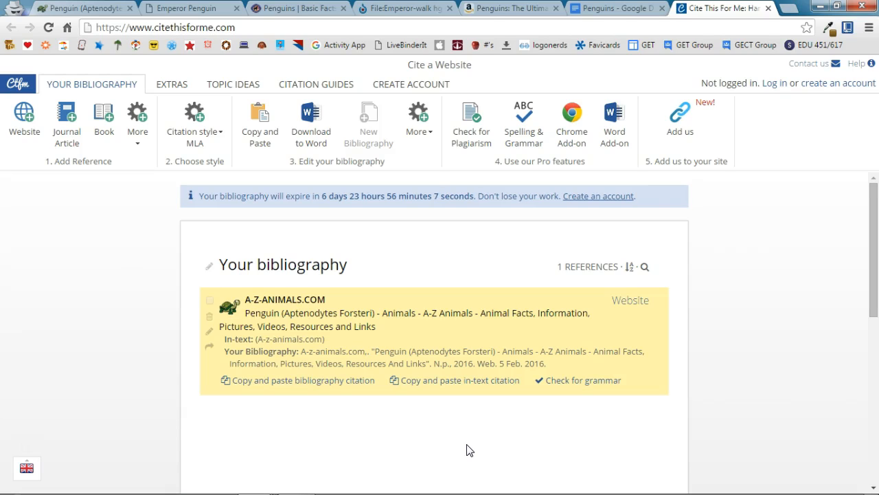
mouse_move(173, 7)
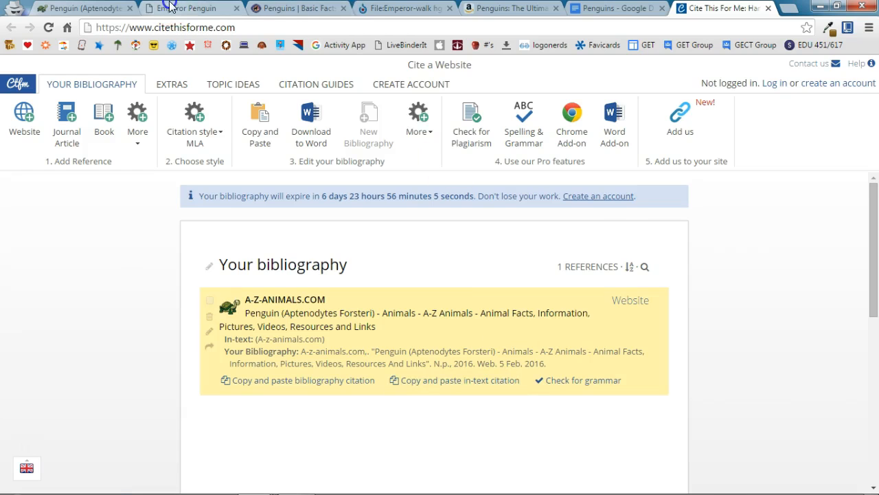
- Cite the National Geographic Kids Emperor Penguin page as the second reference, then move to the Wikimedia Commons photo
click(182, 9)
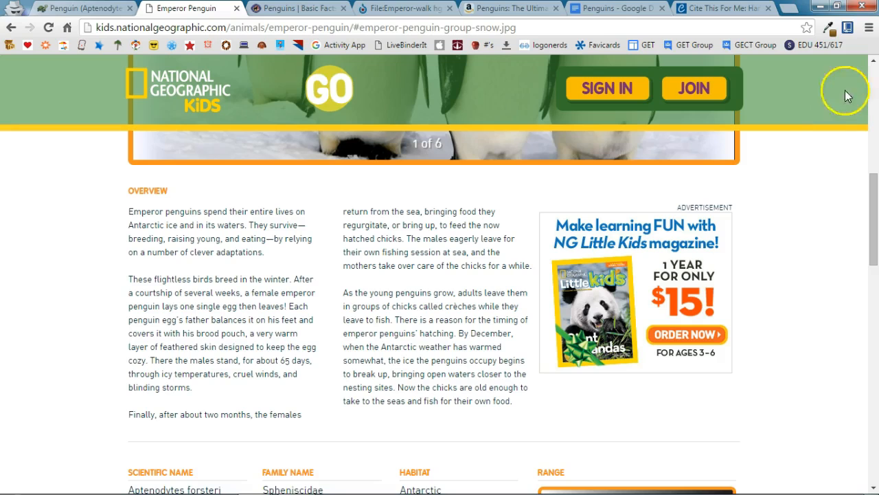
click(846, 28)
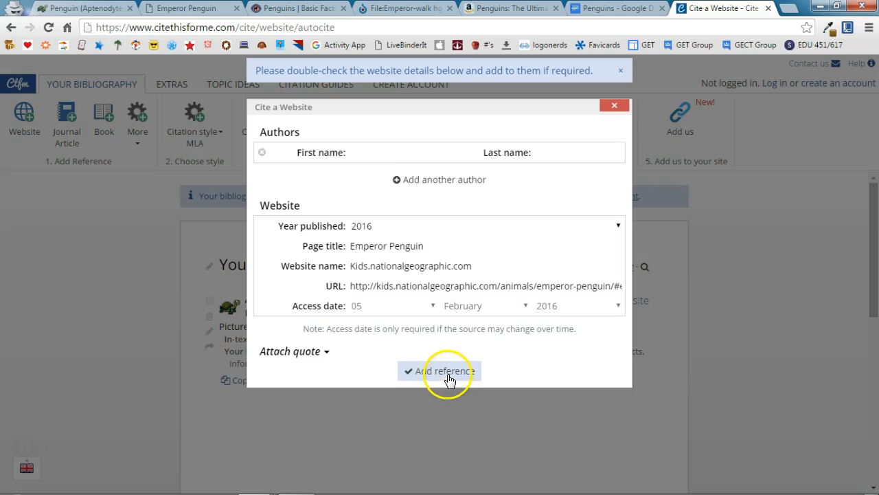
click(443, 371)
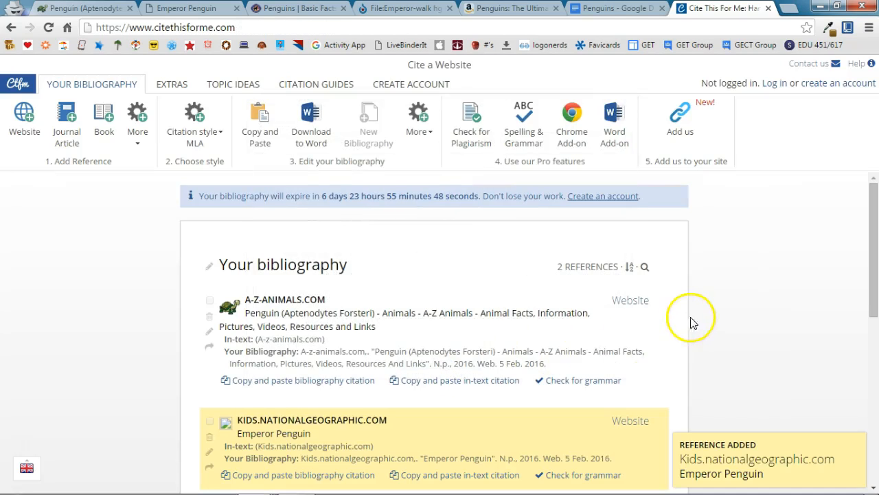
mouse_move(728, 294)
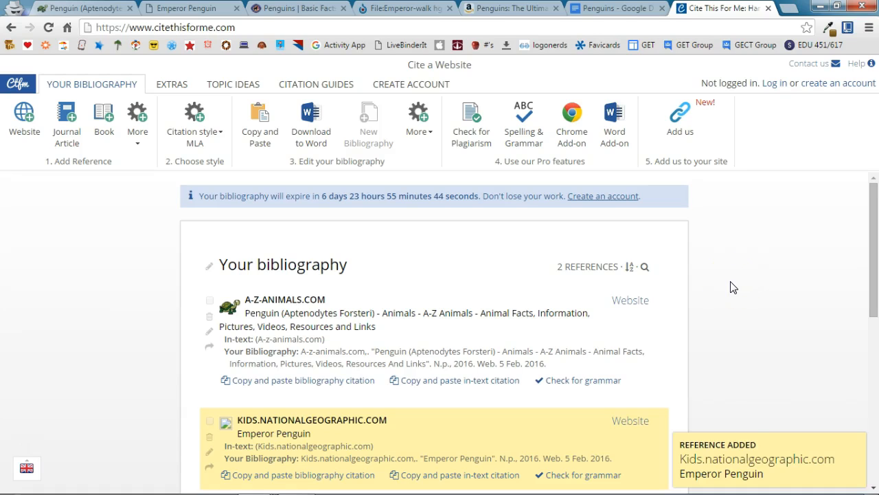
mouse_move(682, 303)
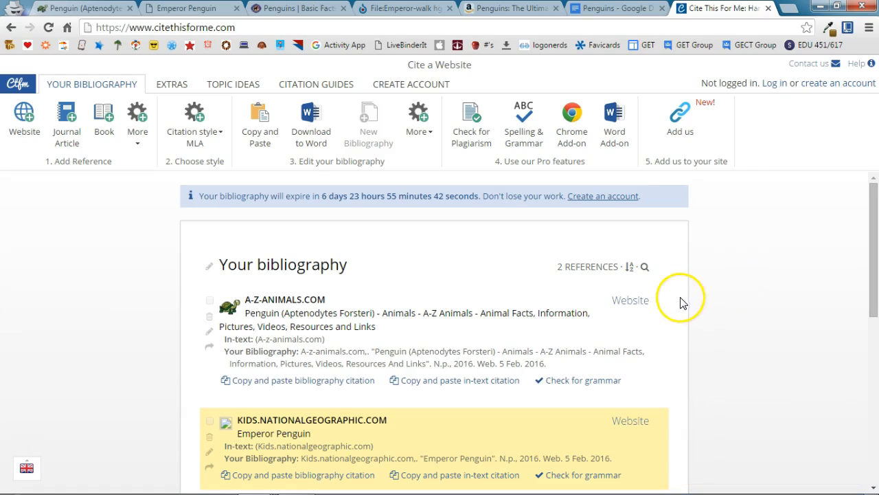
click(398, 8)
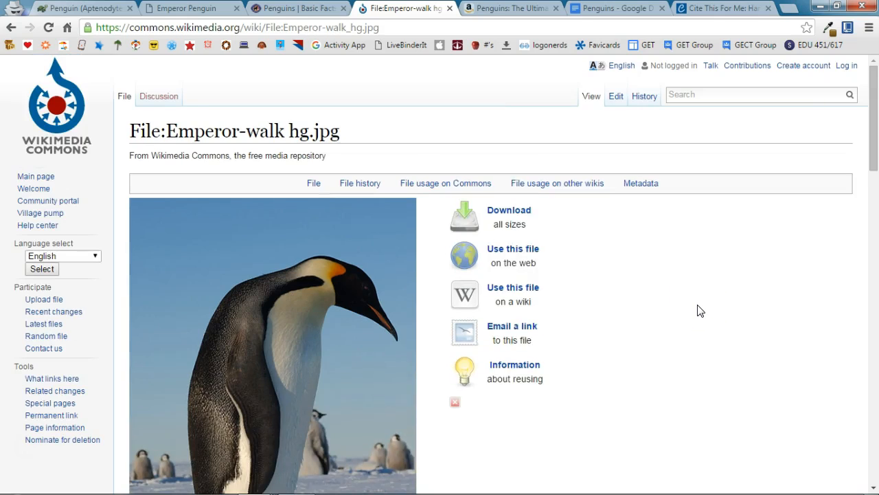
- Review the Emperor-walk photo's description, 2004 date, author and CC Attribution 3.0 license on Wikimedia Commons
scroll(down, 3)
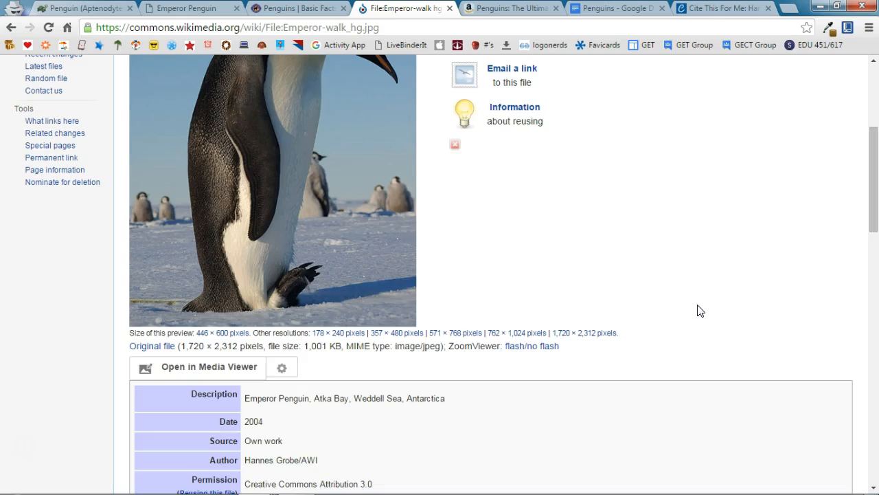
scroll(down, 3)
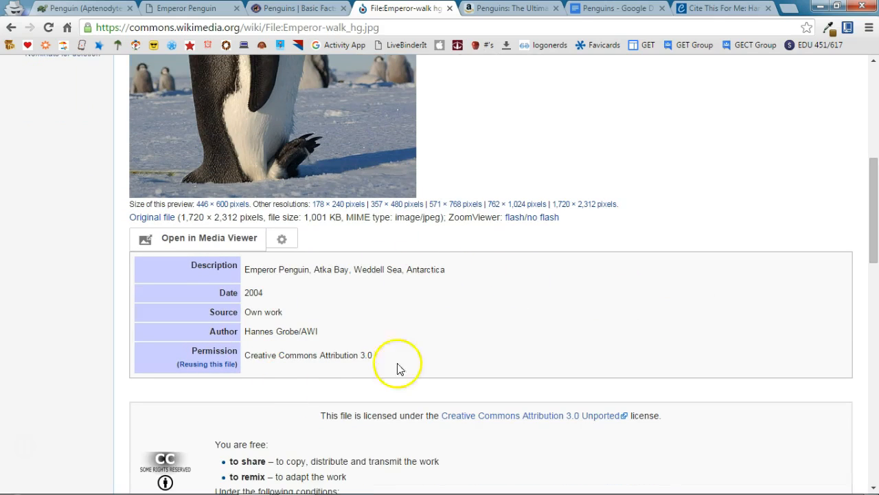
mouse_move(448, 308)
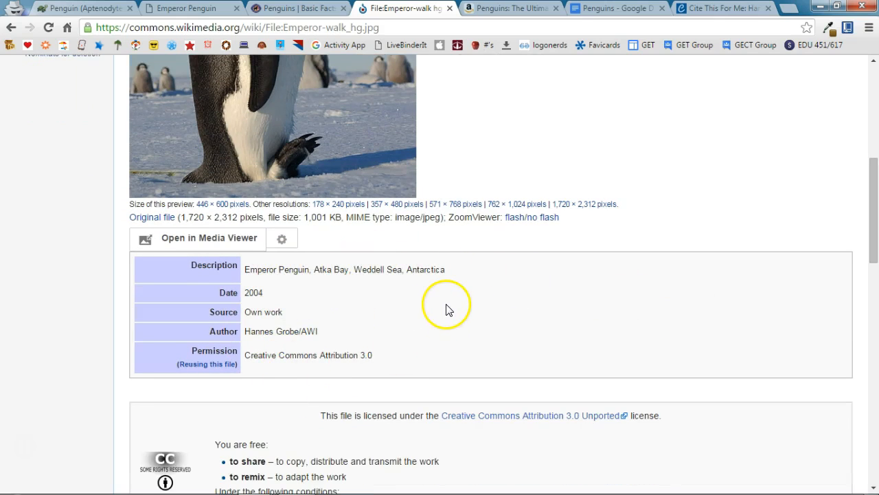
mouse_move(497, 294)
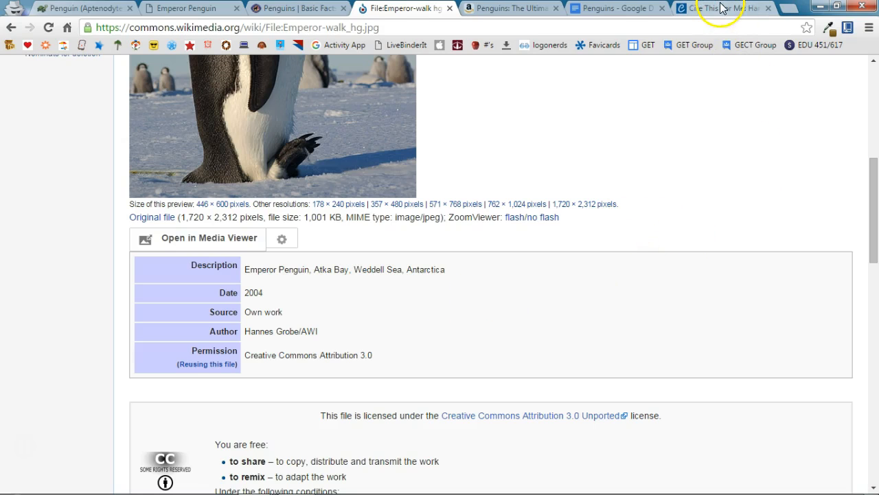
click(714, 8)
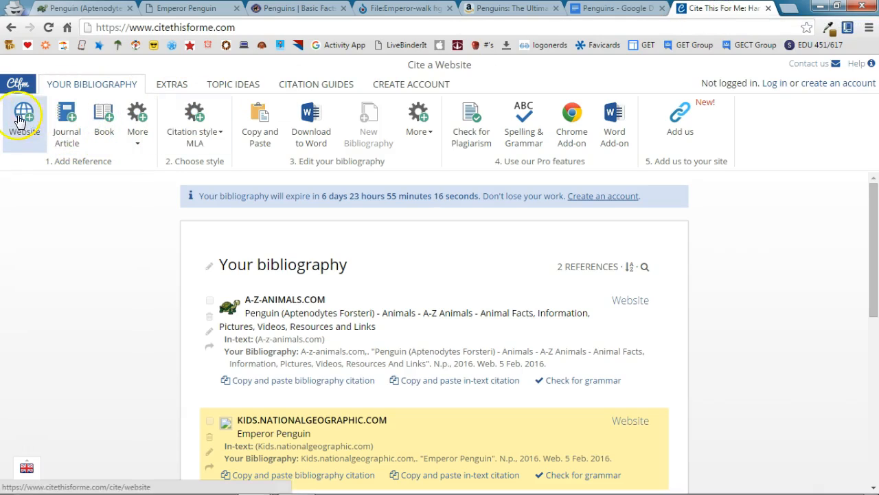
- Start an Online Image citation for Hannes Grobe's 2004 Emperor Penguin, Atka Bay photo with its Commons URL
click(137, 124)
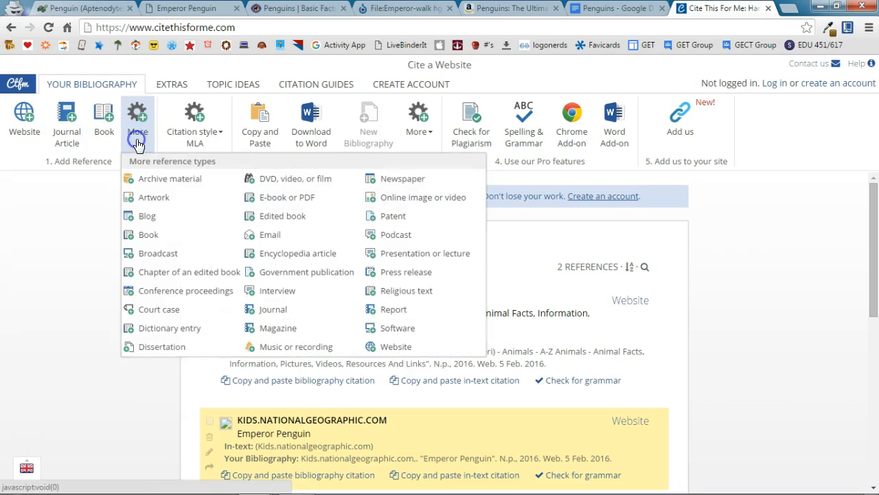
click(421, 198)
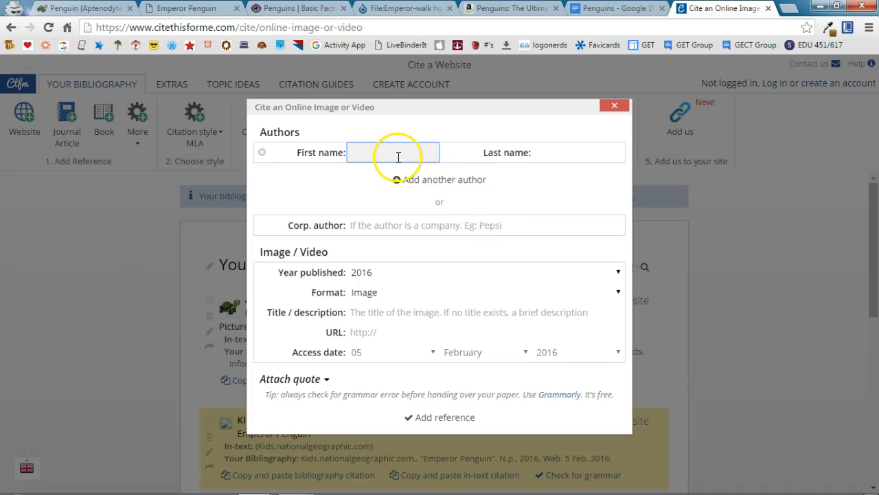
click(393, 151)
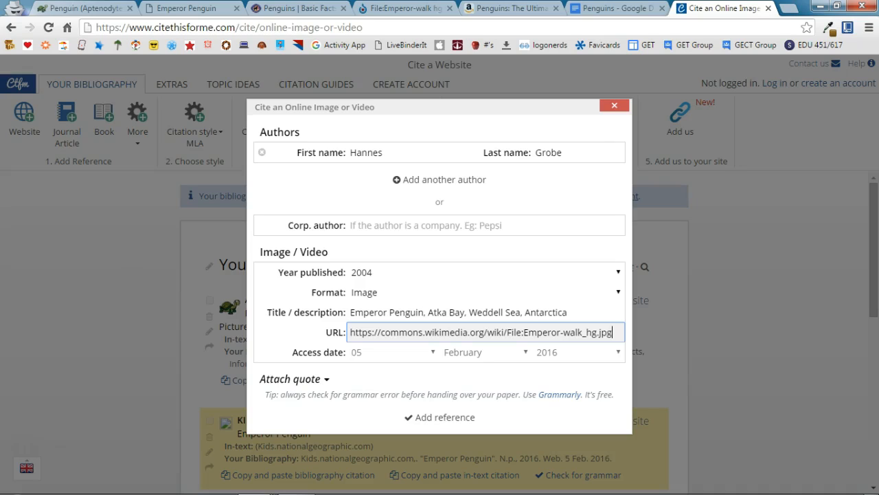
mouse_move(379, 280)
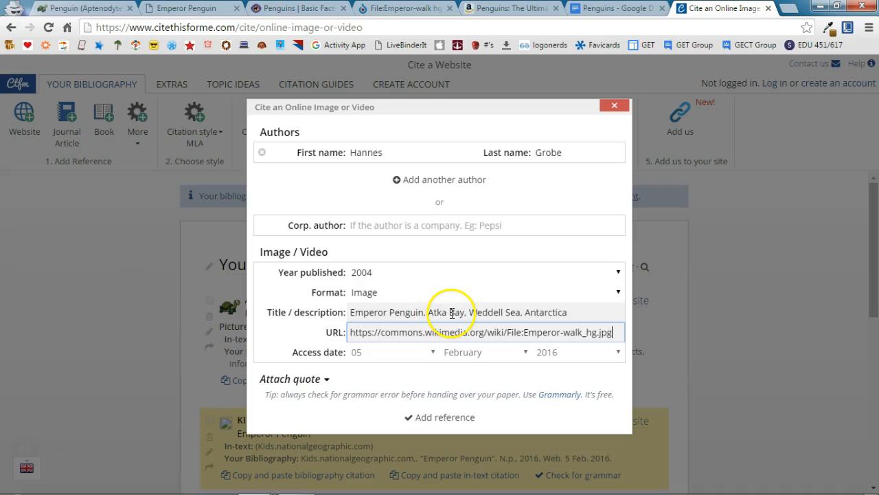
mouse_move(444, 332)
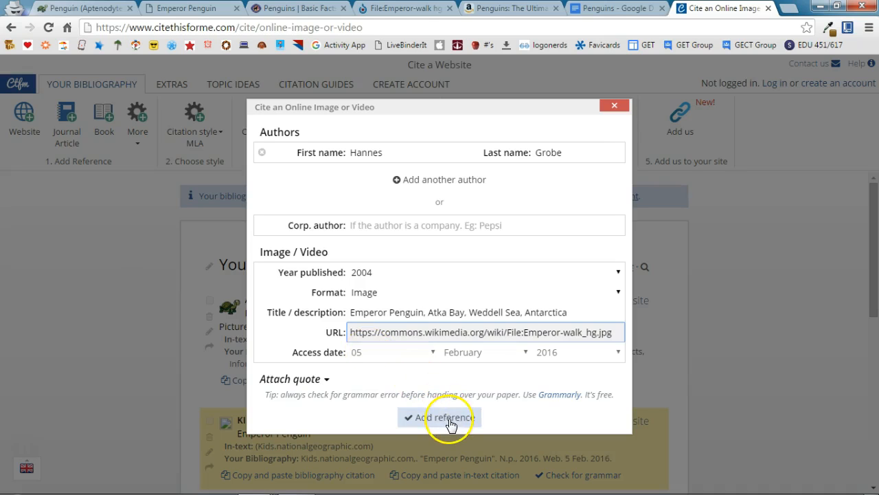
- Add Grobe's Emperor Penguin photo as the third reference and dismiss the essay topic prompt
click(443, 417)
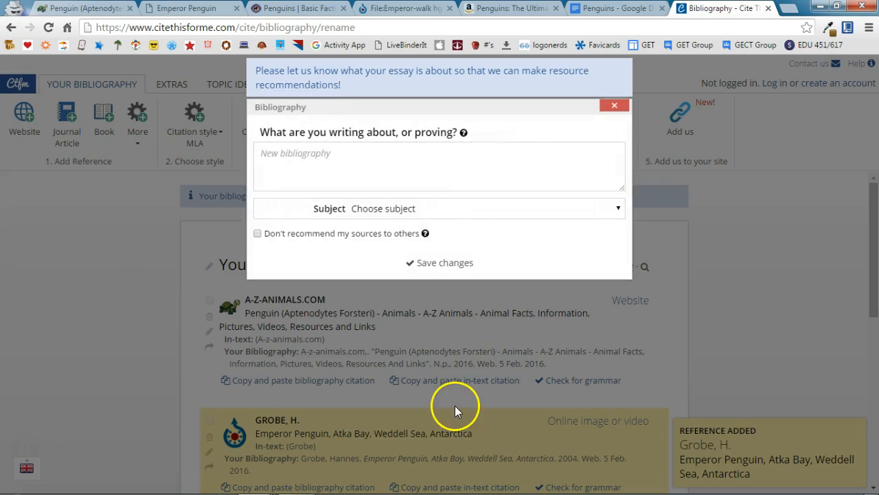
click(615, 104)
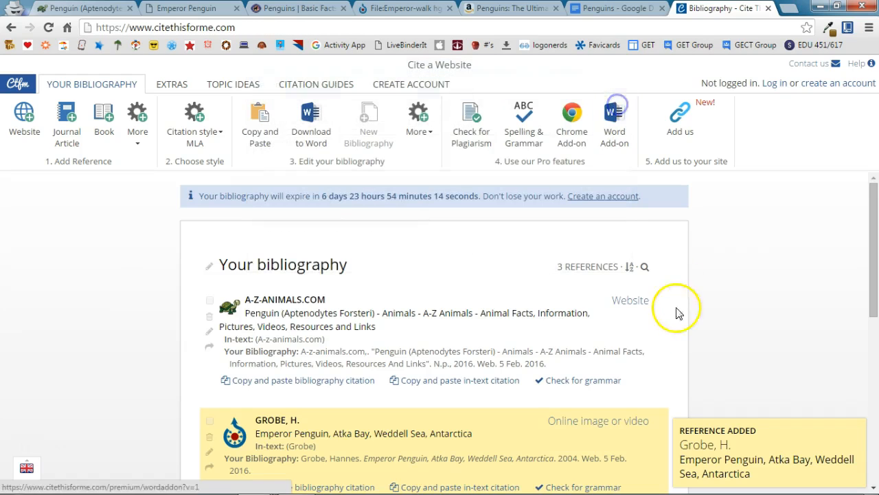
scroll(down, 3)
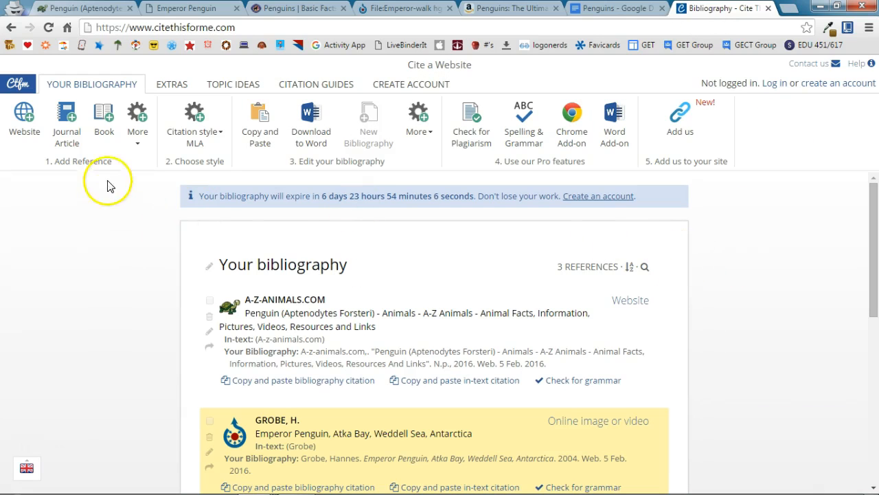
click(103, 117)
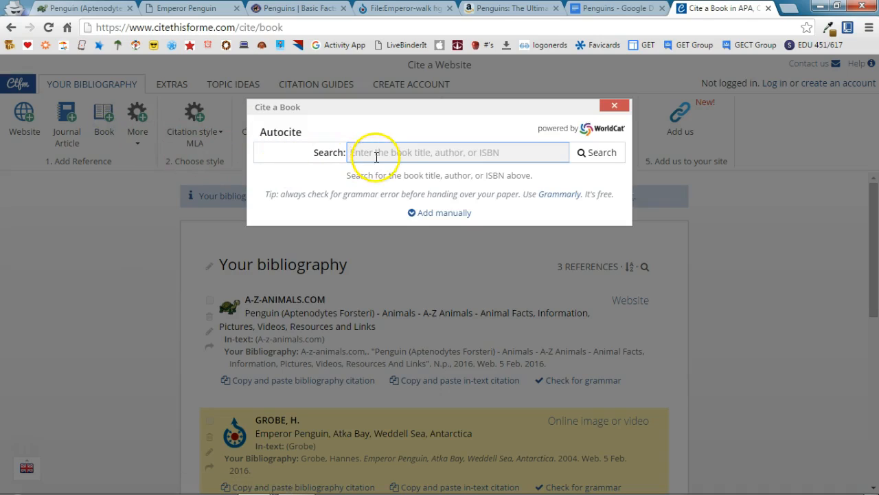
mouse_move(486, 151)
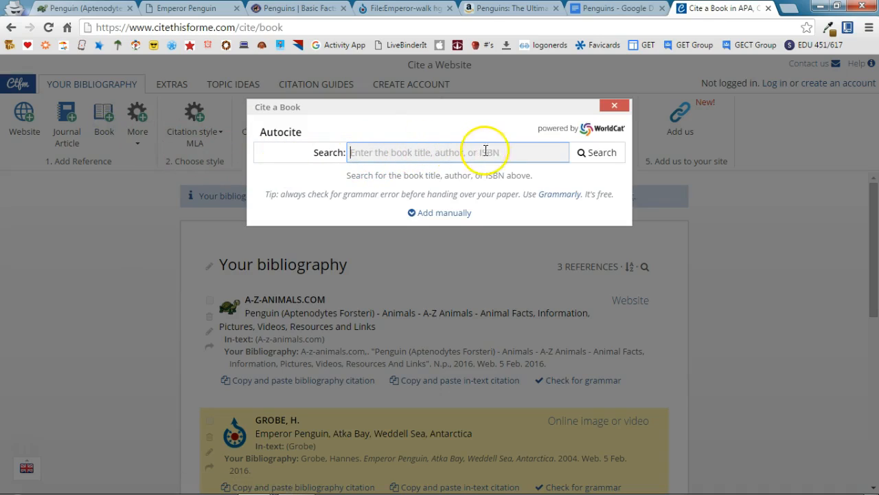
mouse_move(508, 150)
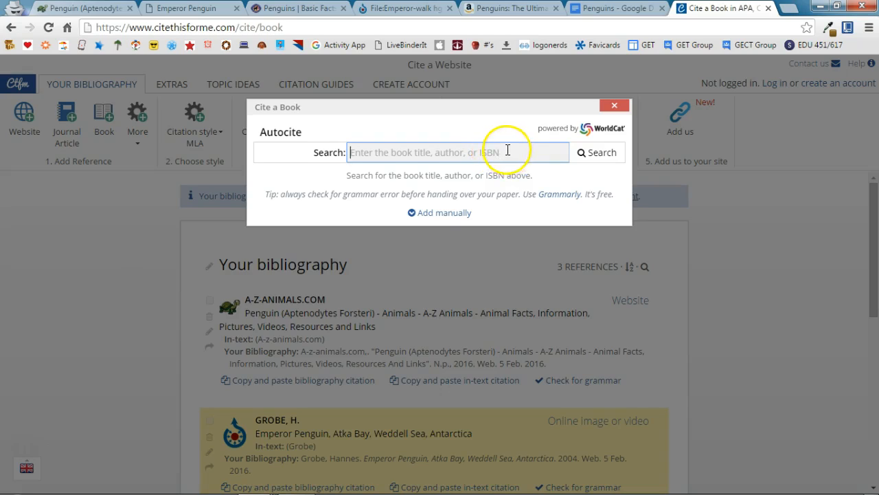
mouse_move(467, 151)
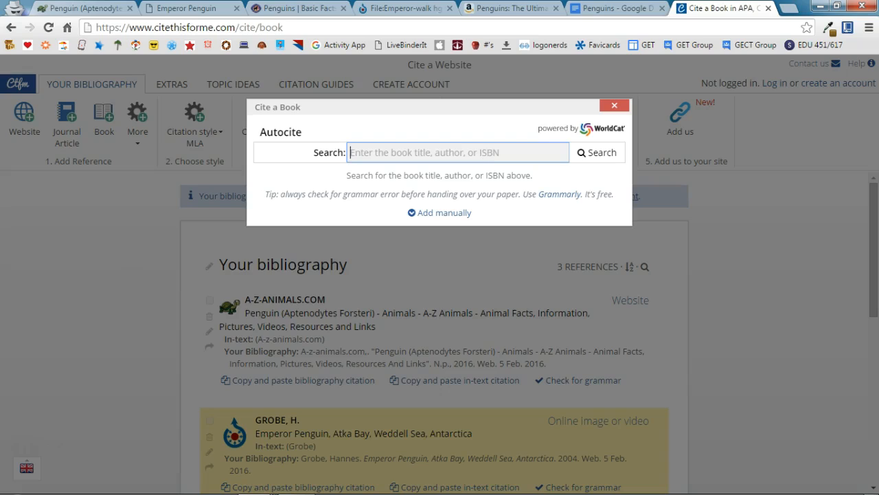
text(0691162999)
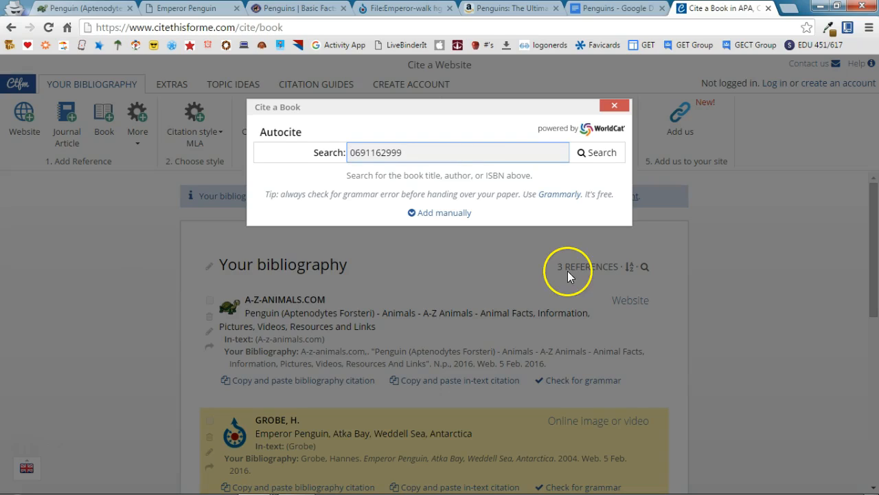
click(596, 151)
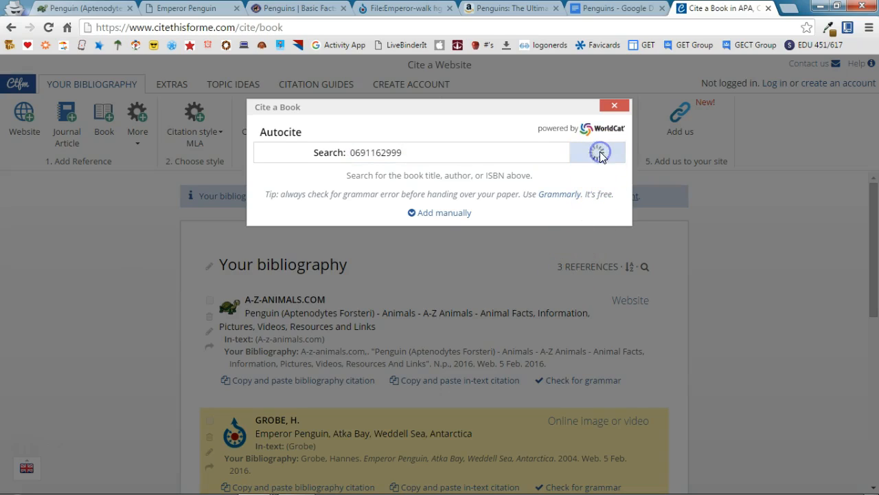
click(597, 152)
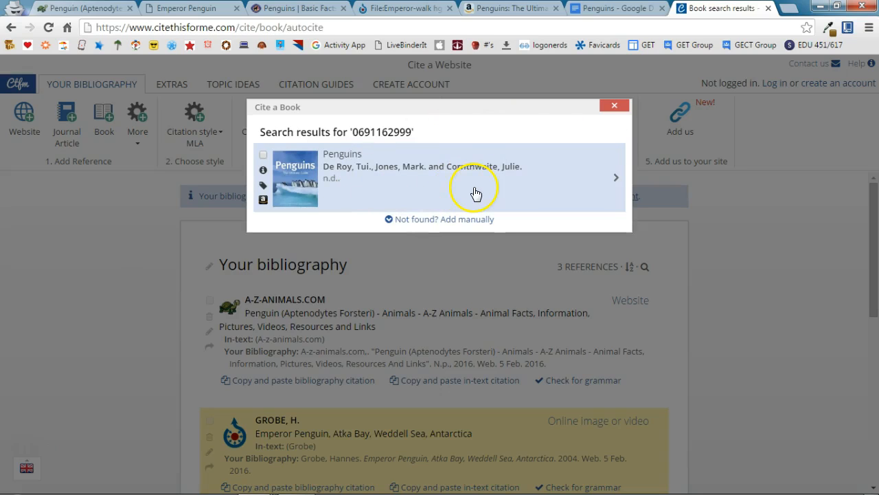
click(475, 177)
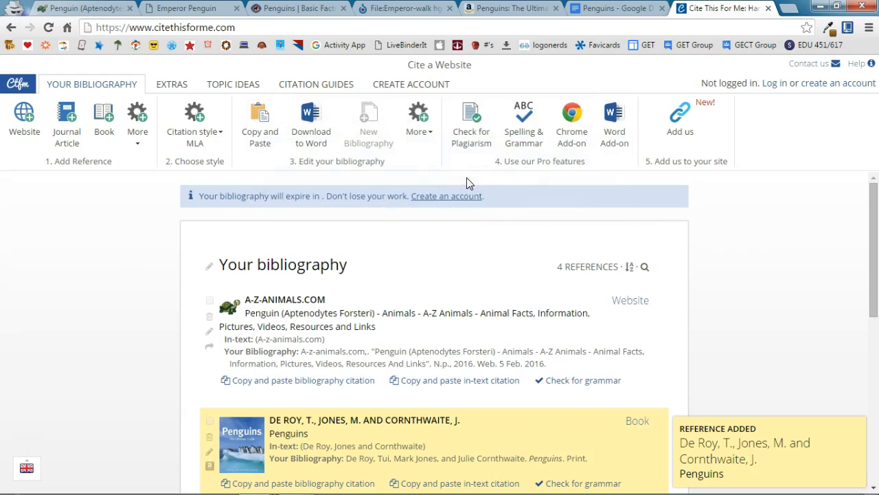
scroll(down, 3)
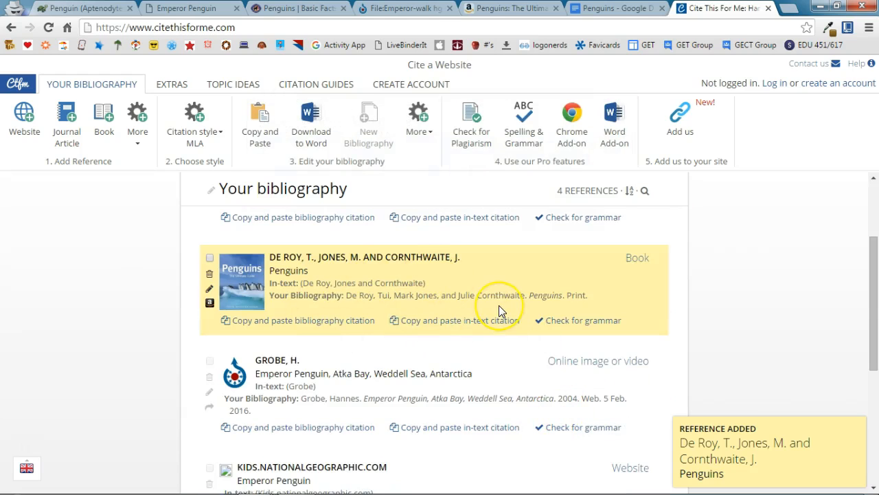
mouse_move(721, 291)
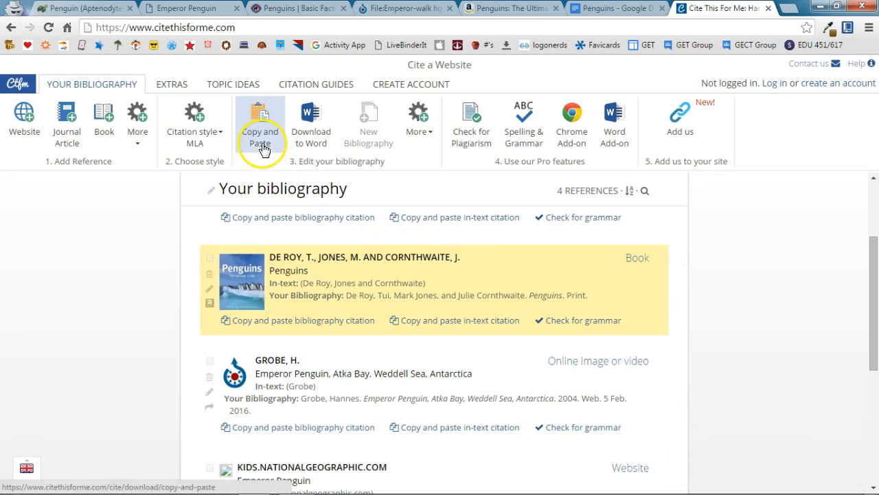
- Copy the four-entry MLA bibliography and paste it under Works Cited in the Penguins Google Doc
click(261, 124)
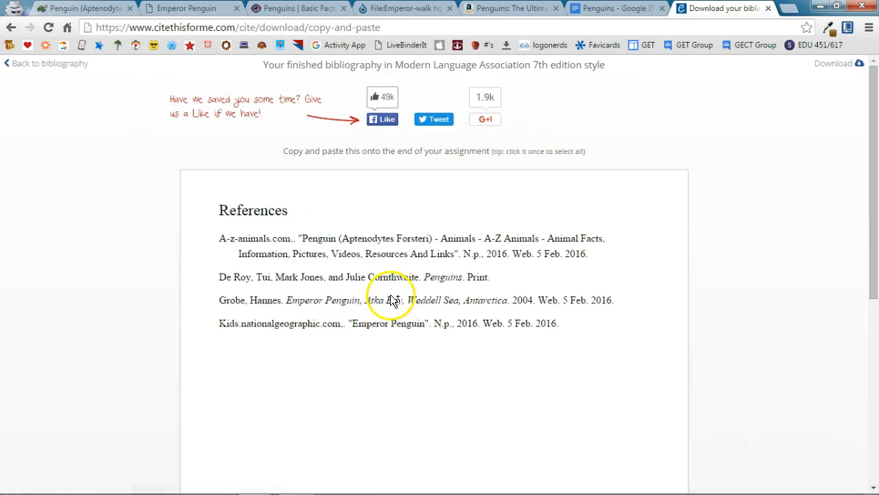
click(393, 295)
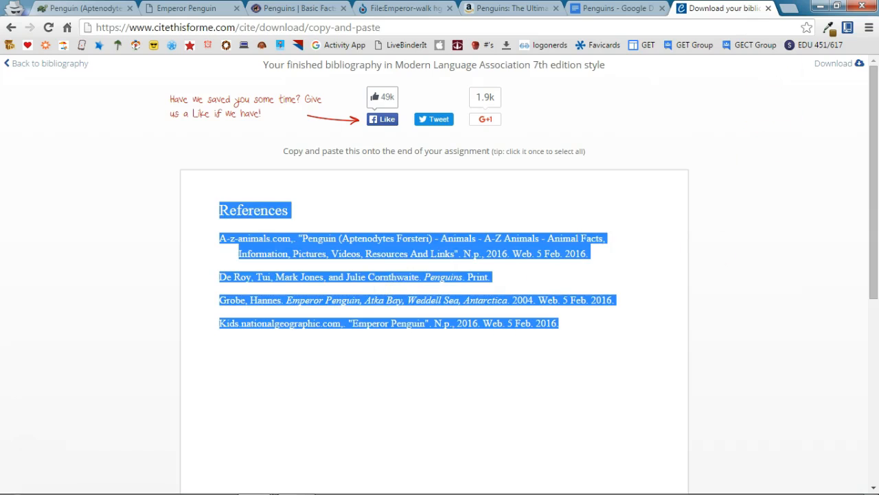
click(611, 8)
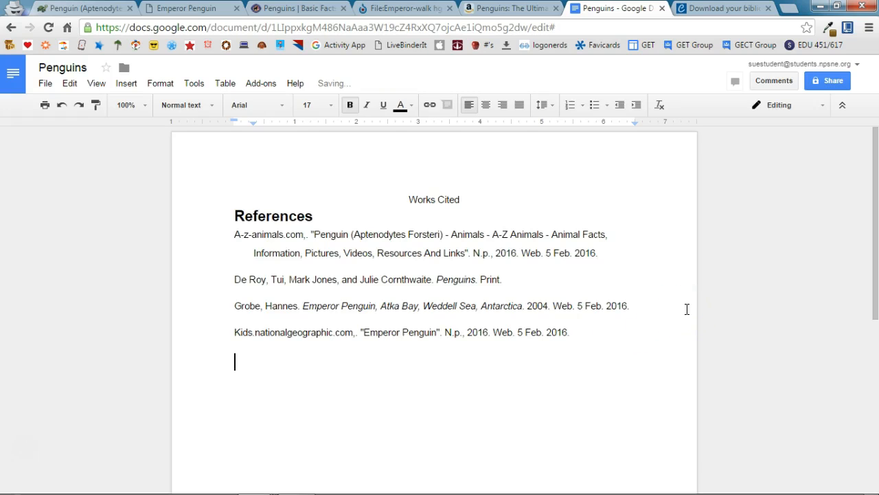
click(311, 216)
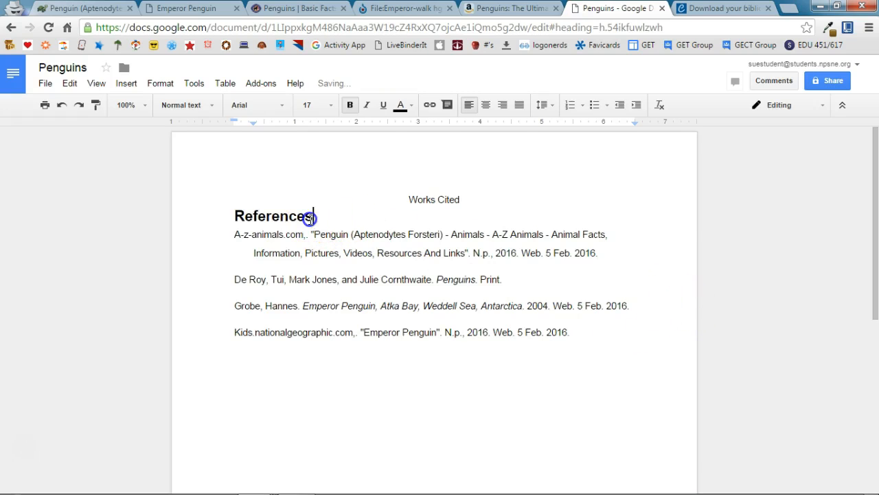